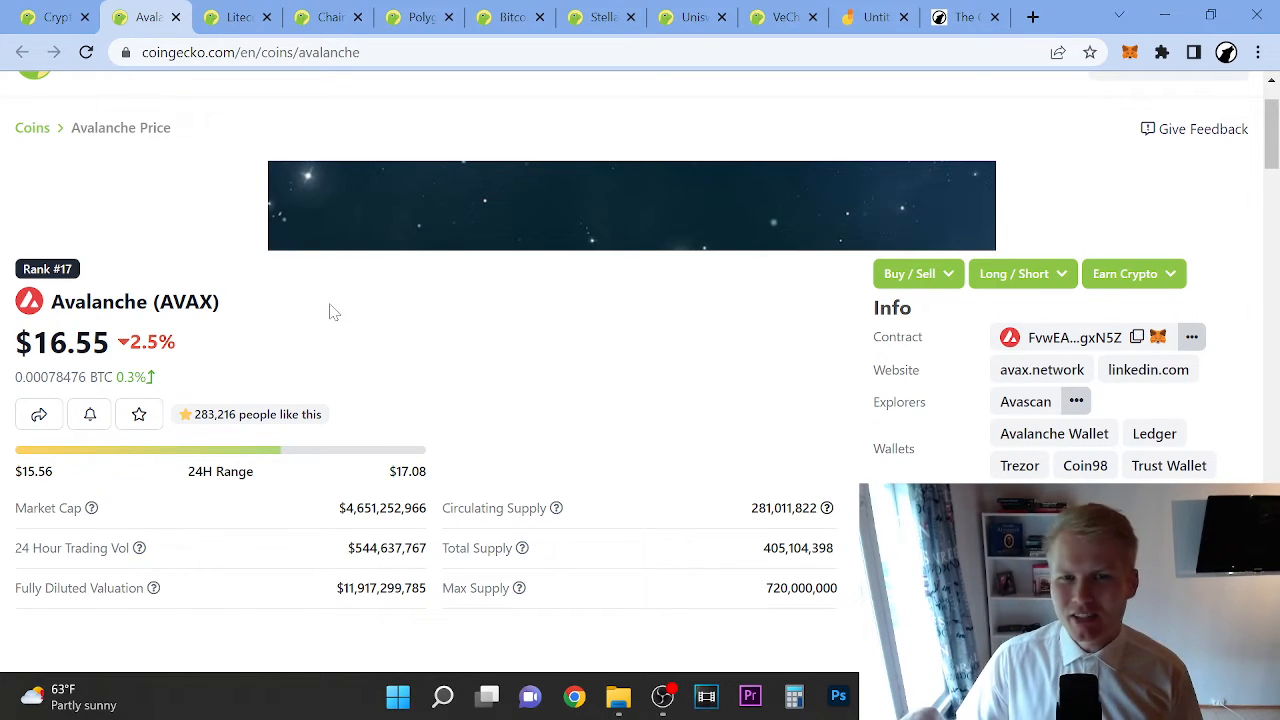
mouse_move(500, 403)
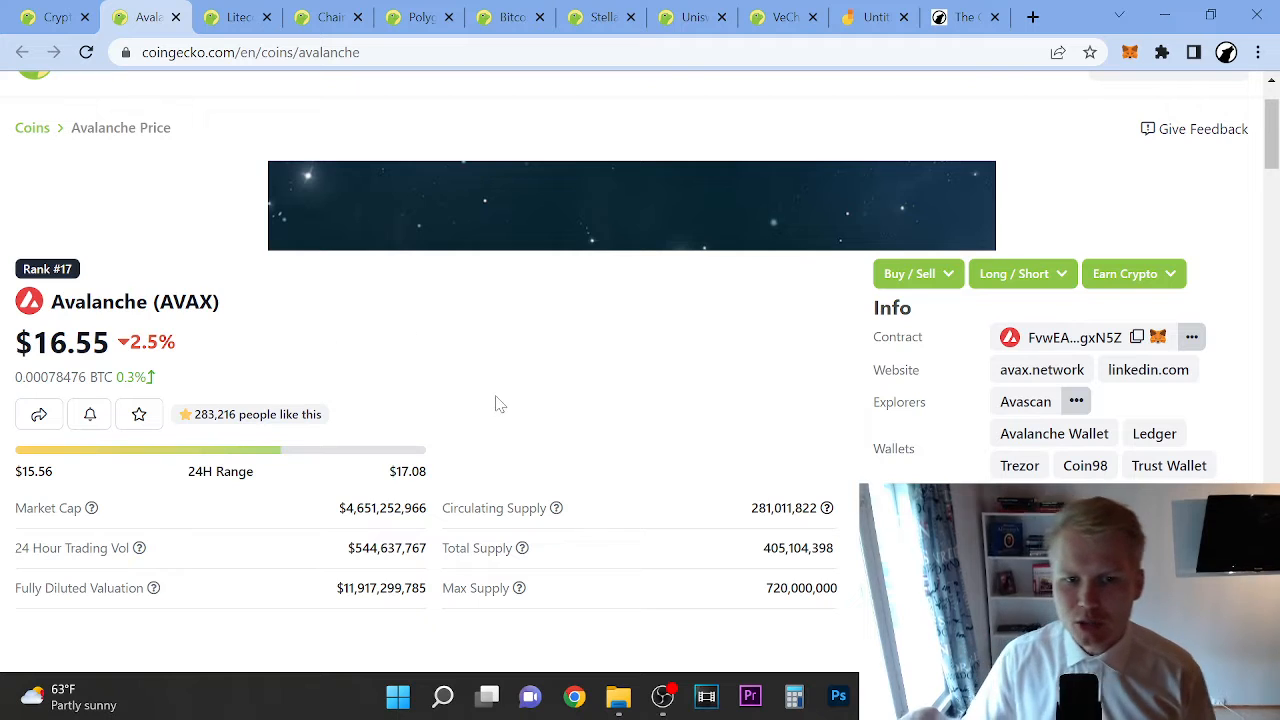
mouse_move(728, 257)
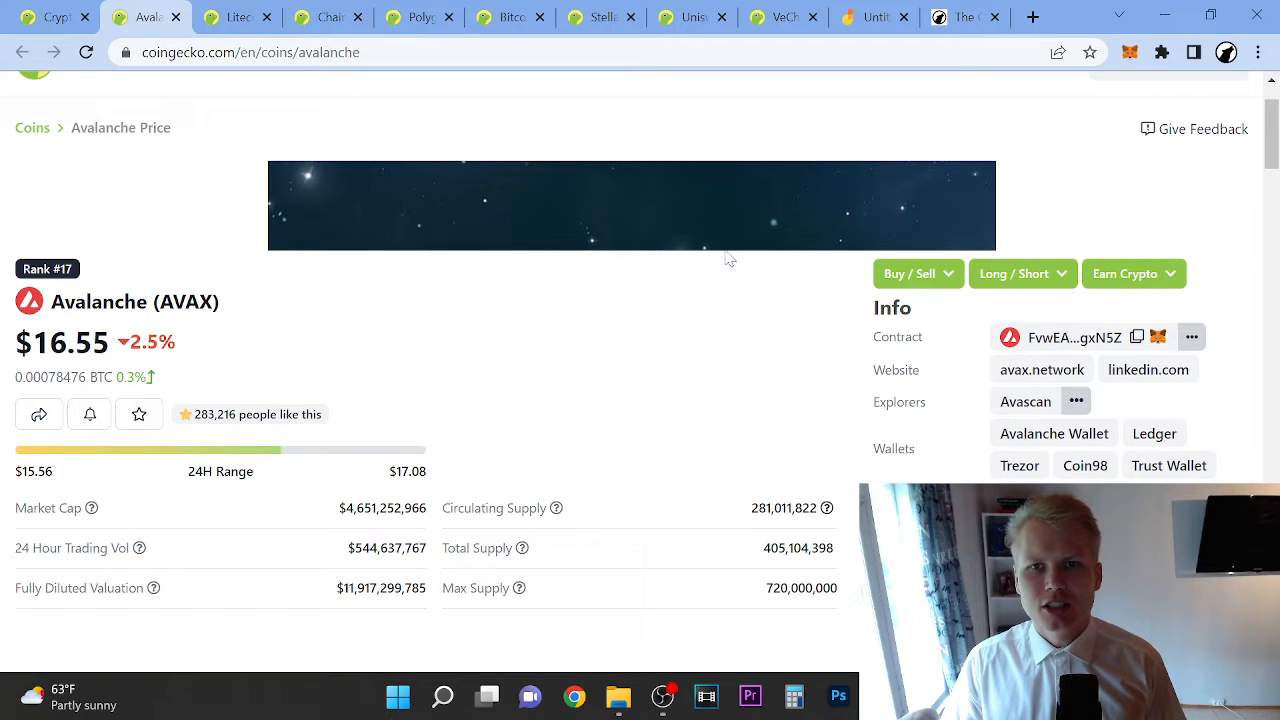
- Bring back the Untitled Jam board showing the hand-drawn circles and number 2
click(873, 17)
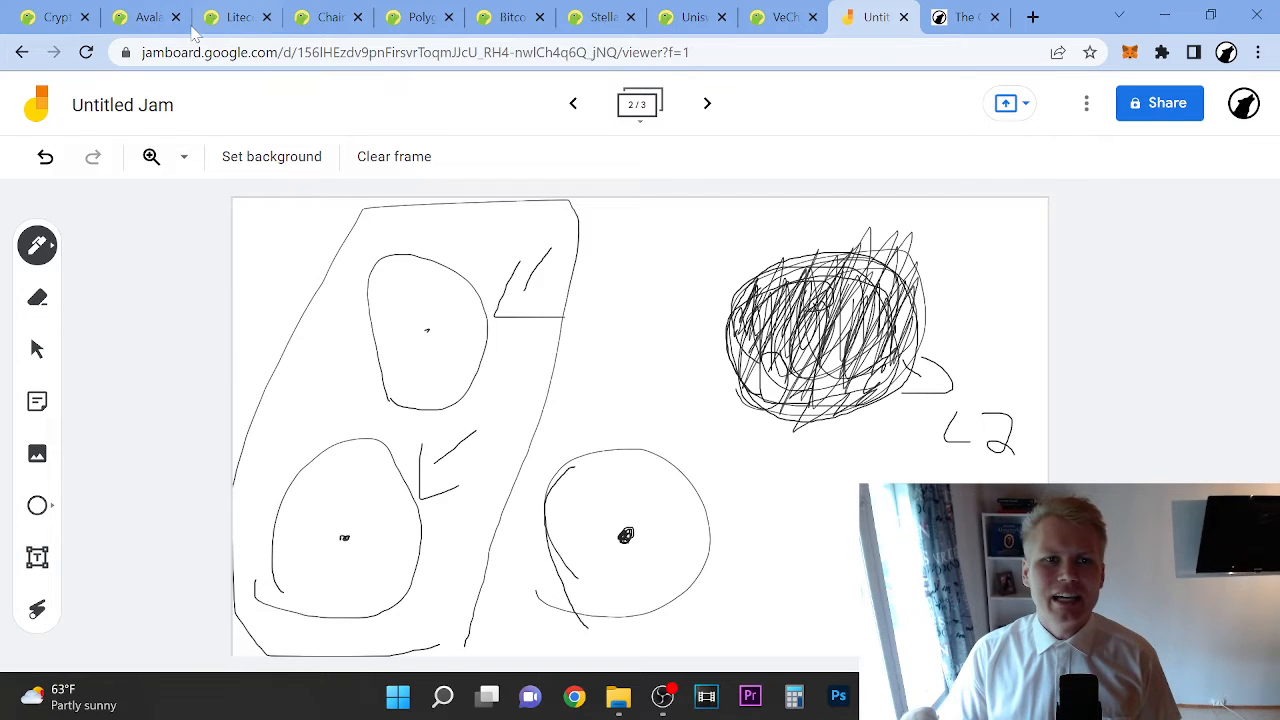
- Show Avalanche's Max-range logarithmic price chart, September 2020 to June 2022
click(140, 17)
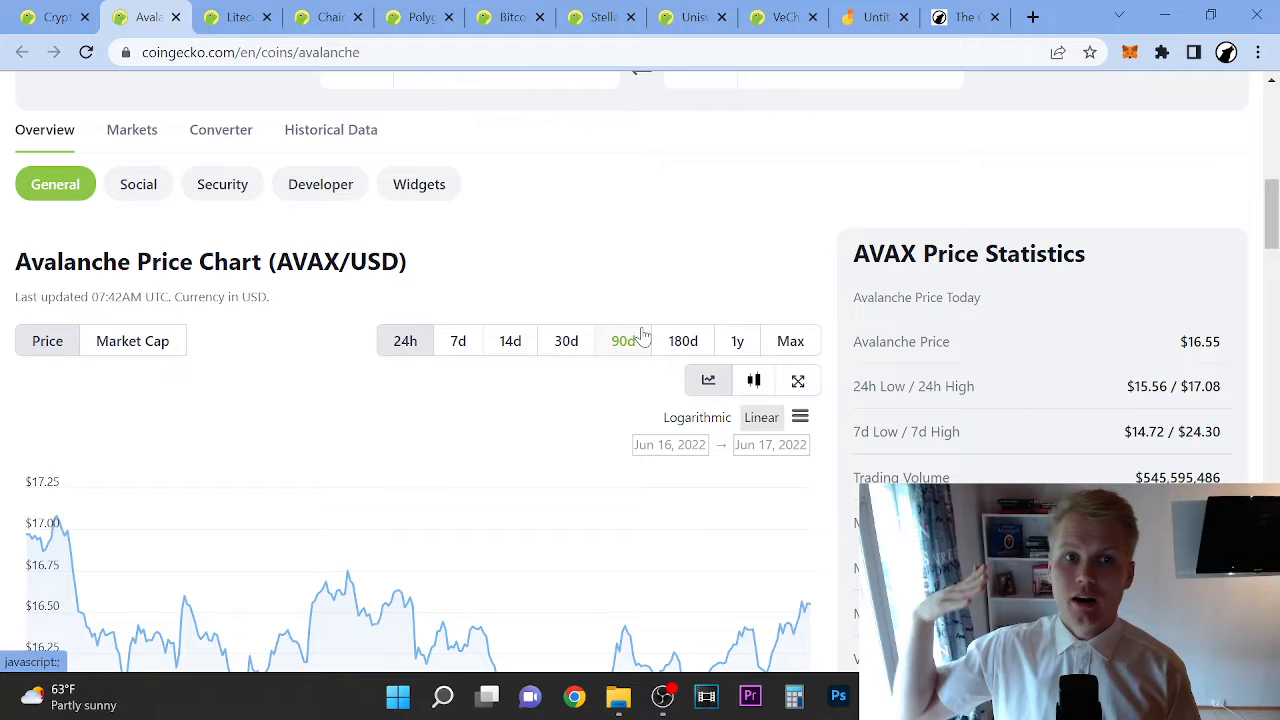
click(790, 340)
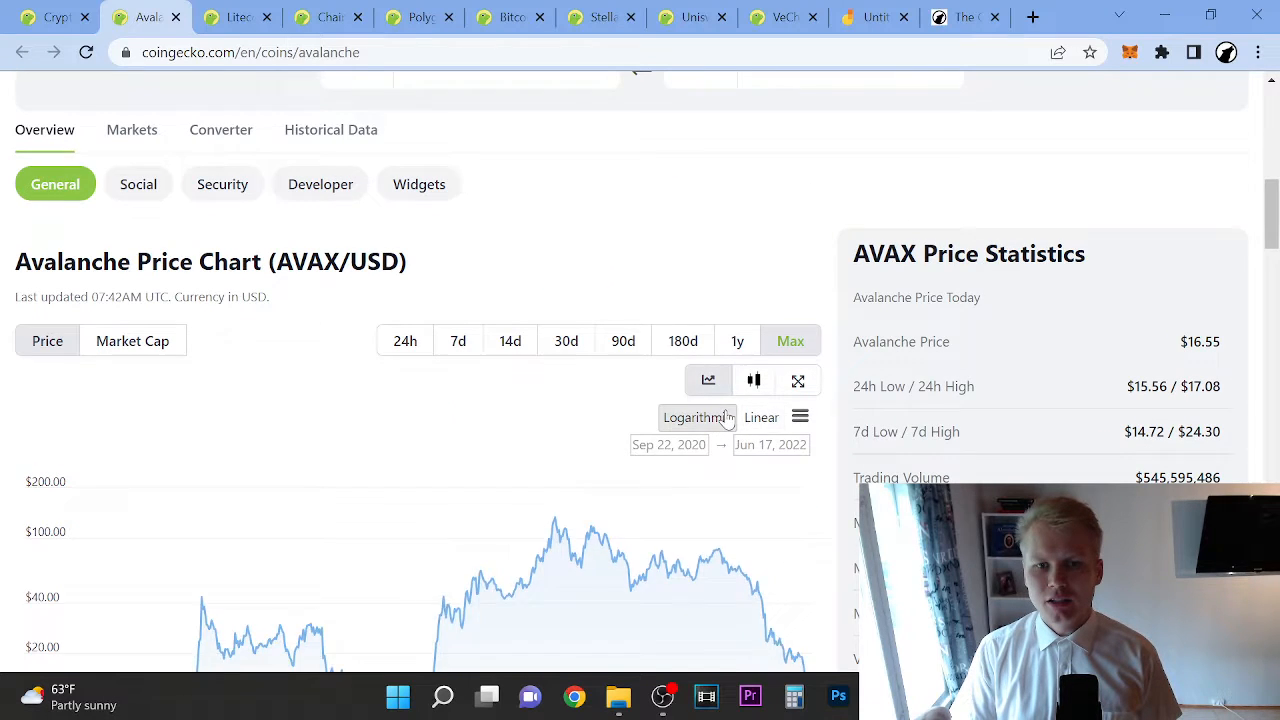
scroll(down, 3)
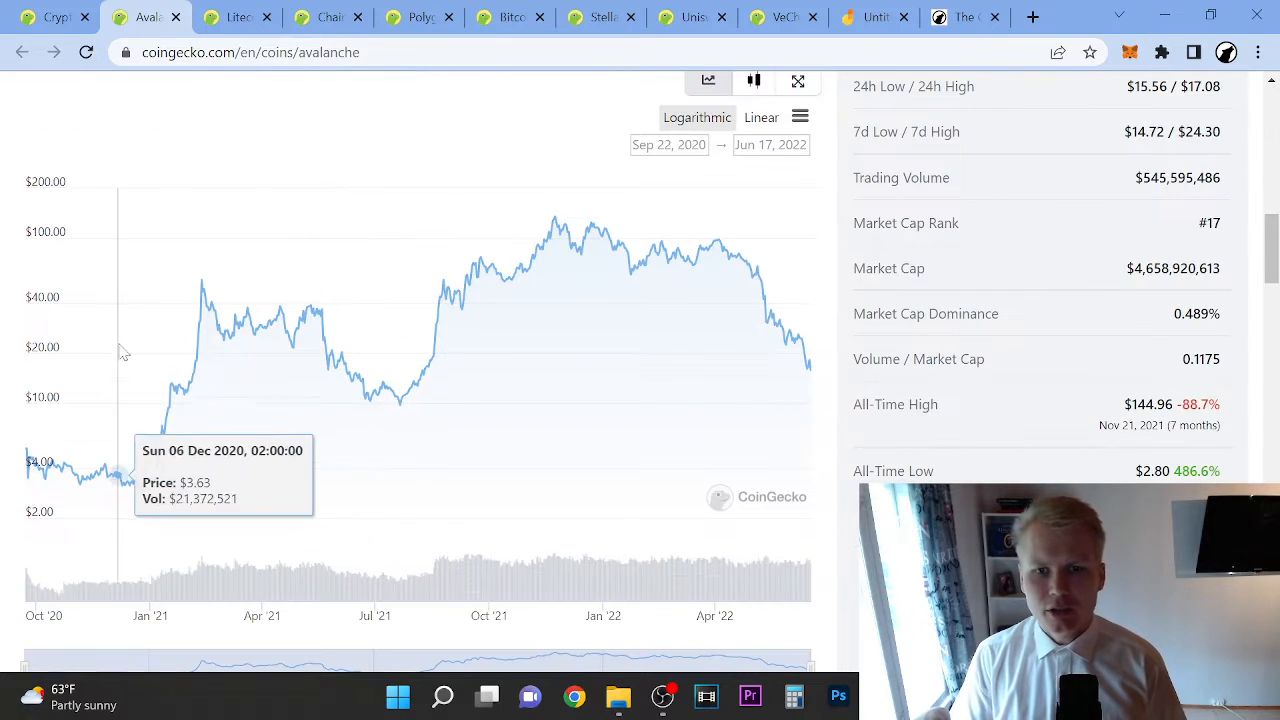
mouse_move(143, 377)
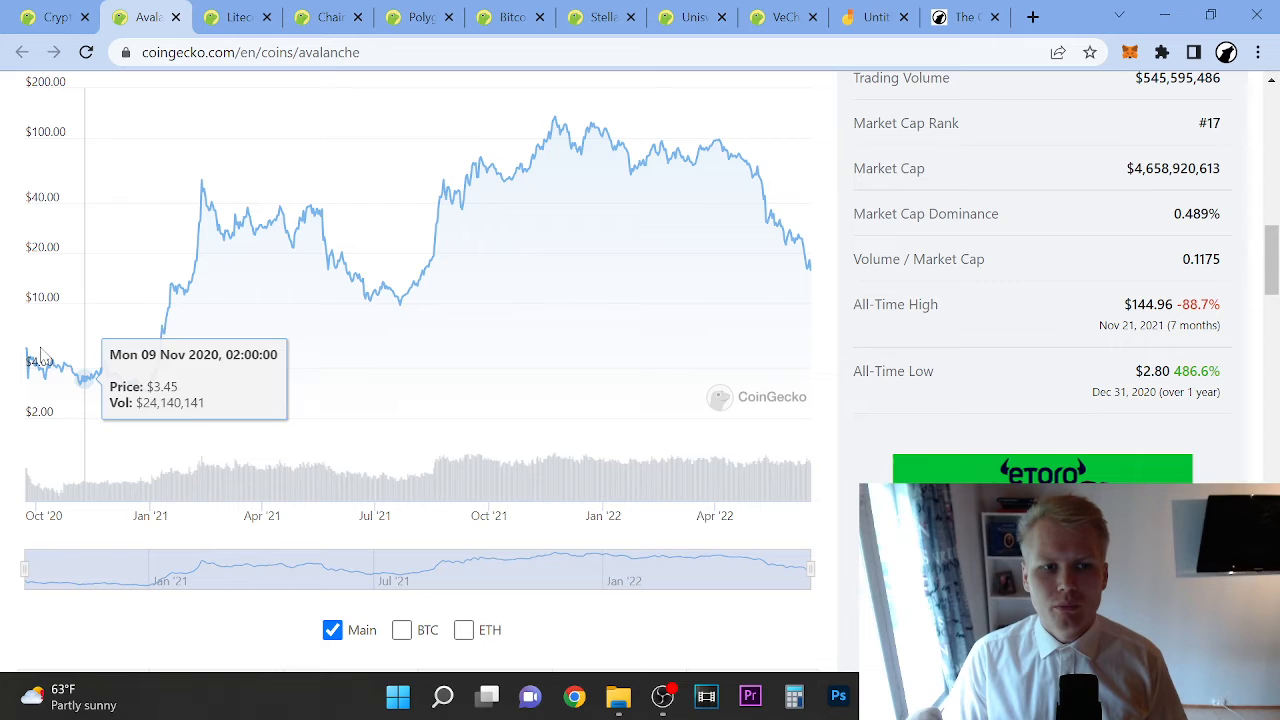
mouse_move(70, 363)
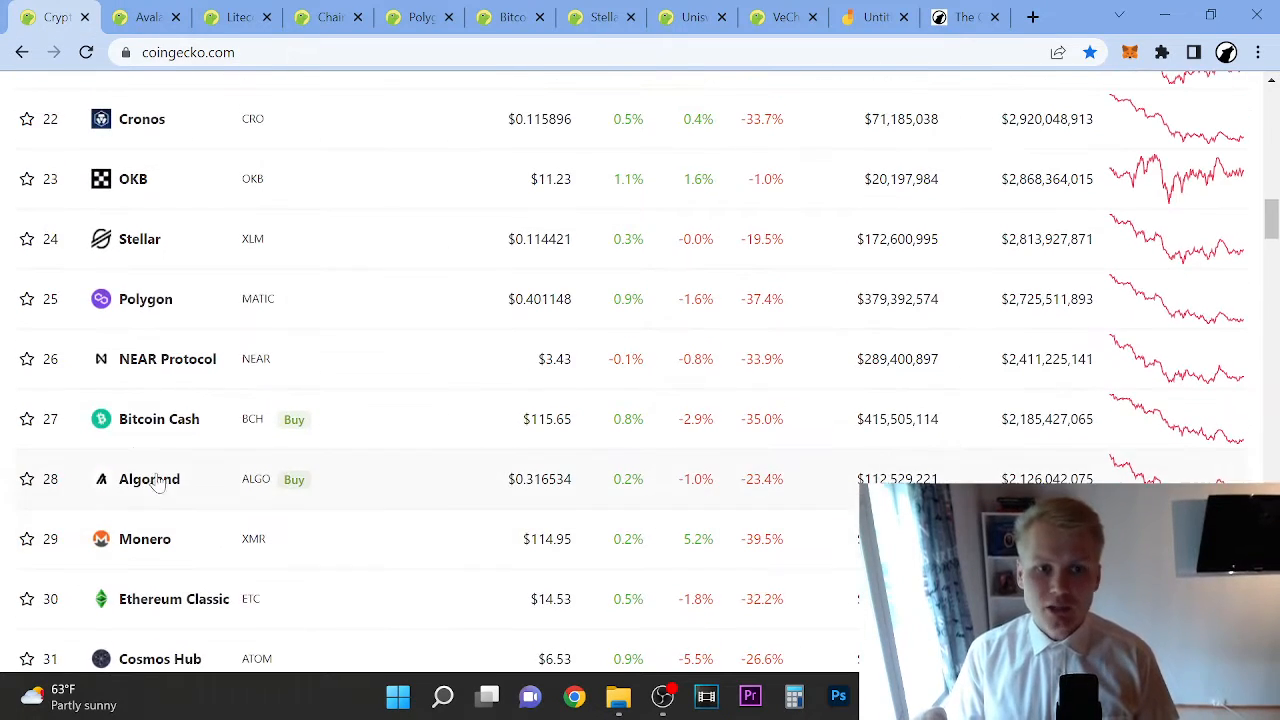
scroll(up, 3)
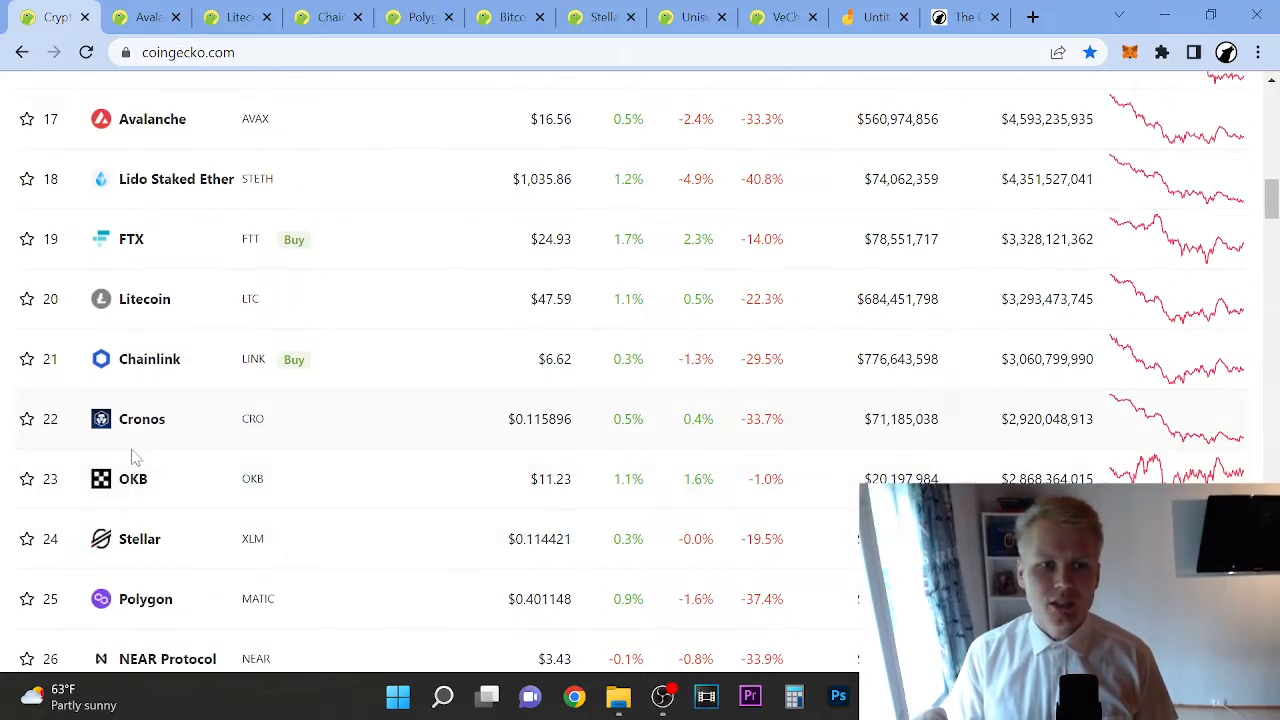
scroll(up, 3)
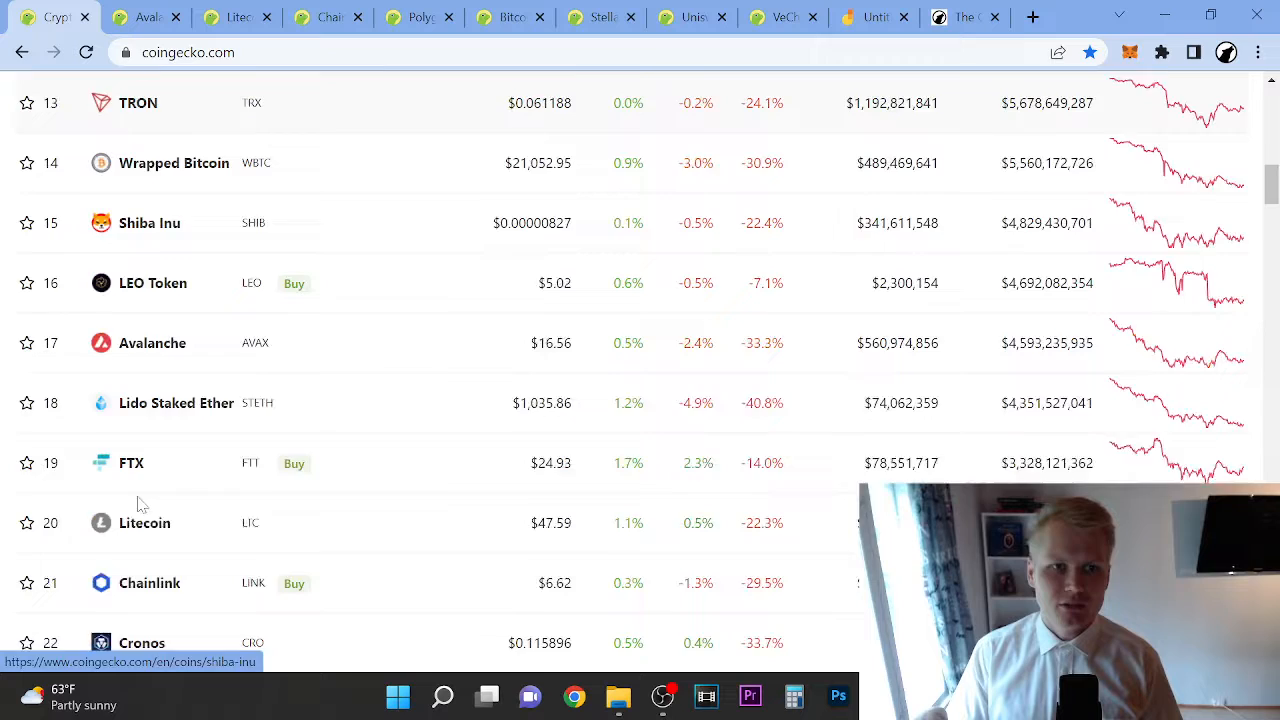
scroll(down, 3)
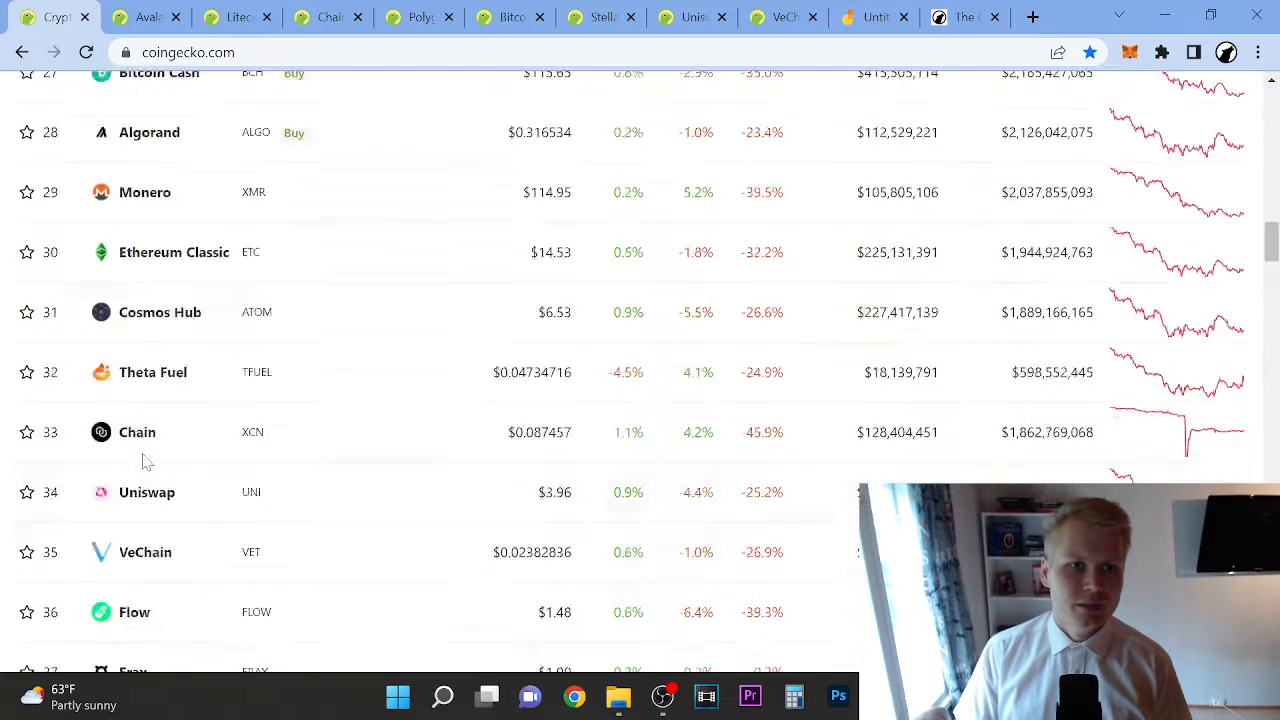
- Return to the Avalanche coin page showing its $16.56 price and rank 17
click(145, 17)
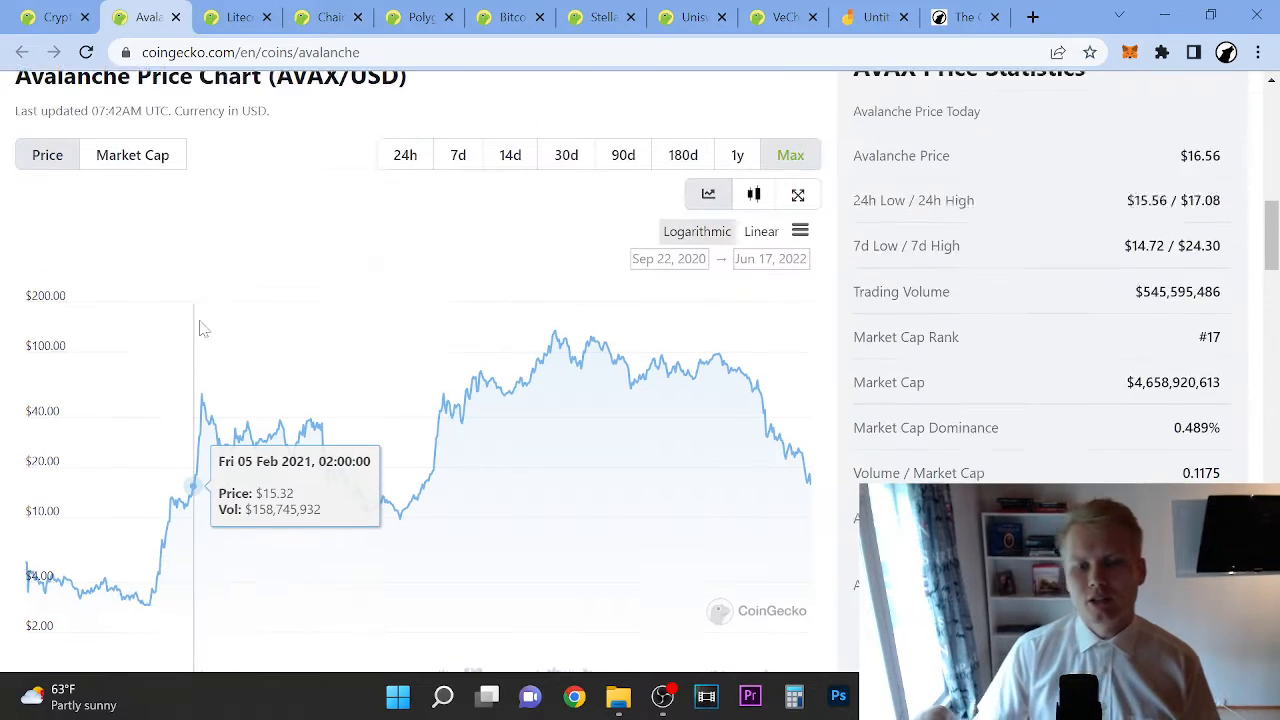
scroll(down, 3)
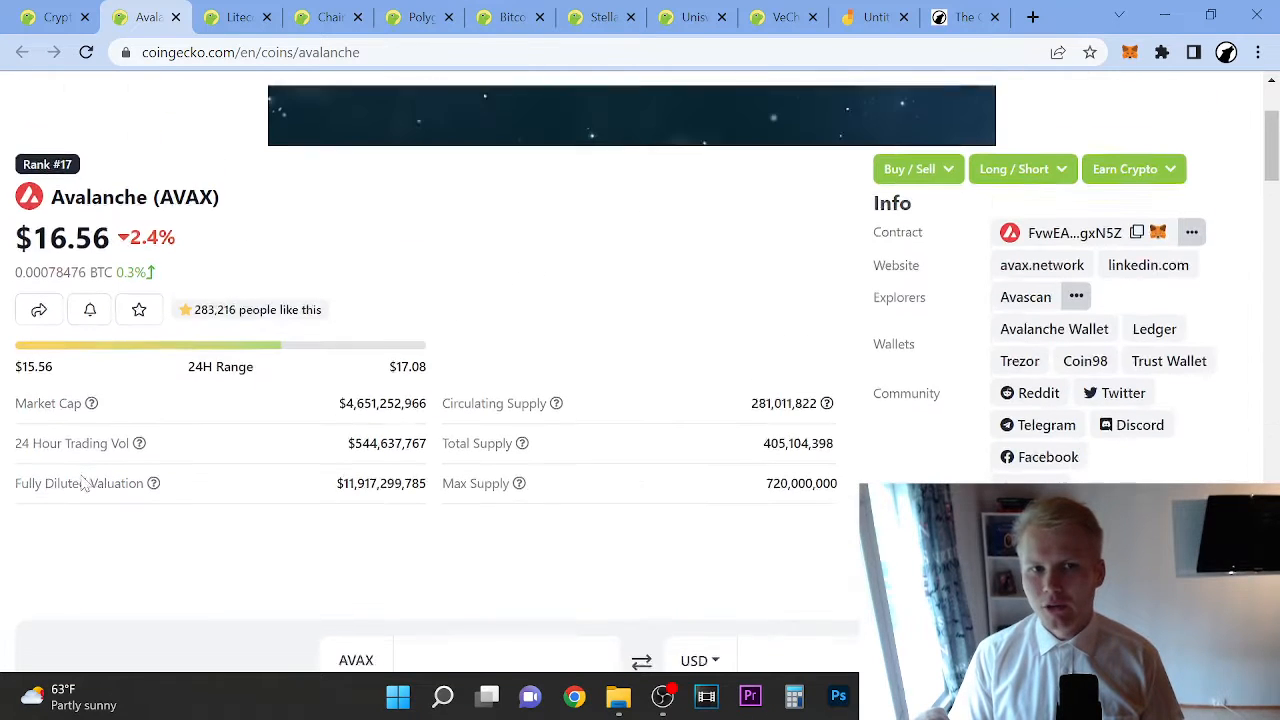
- Show the Golden Ticket Newsletter Gumroad page with its pay-what-you-want $0 price
click(963, 17)
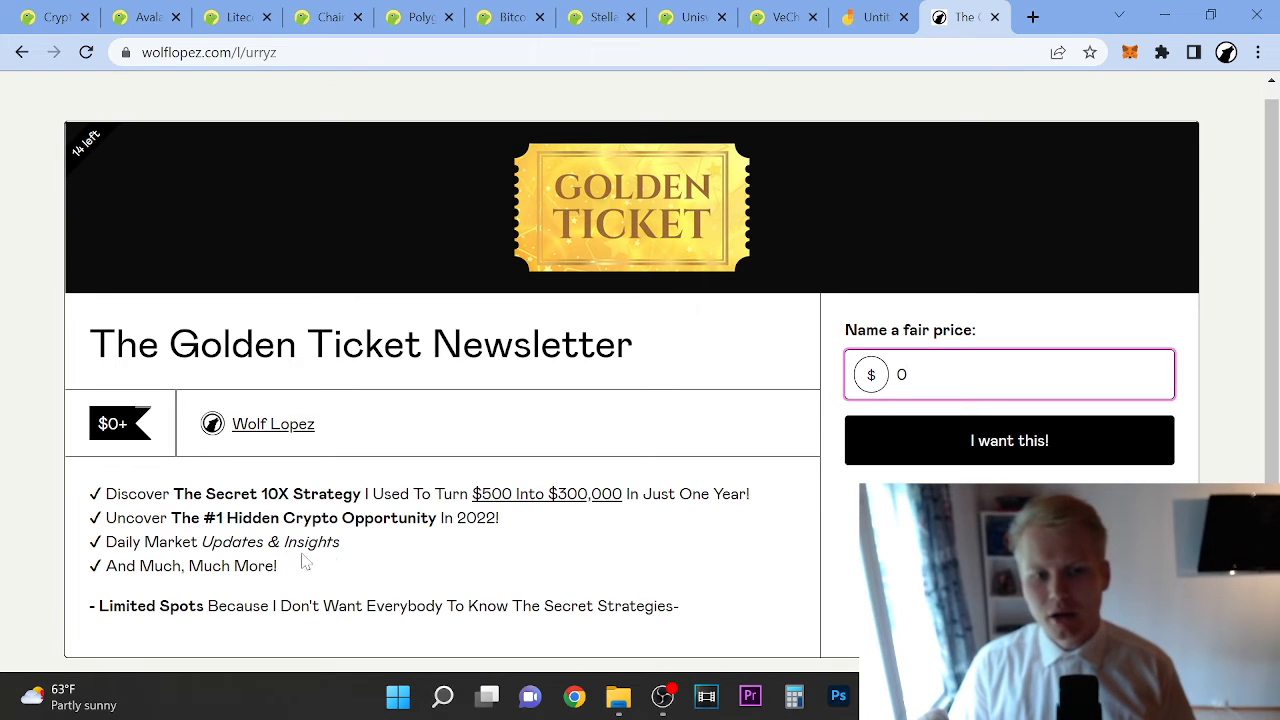
click(1008, 440)
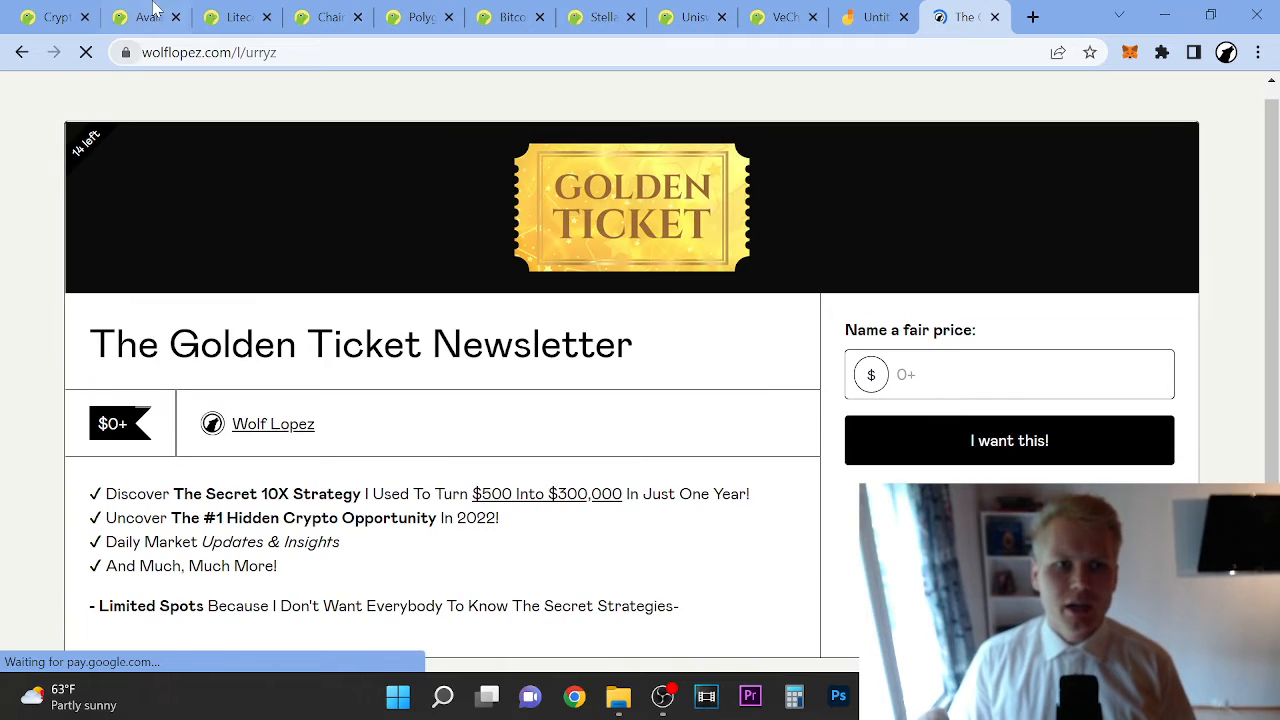
- Return to Avalanche, select the coin name, and view the Max-range logarithmic chart
click(145, 17)
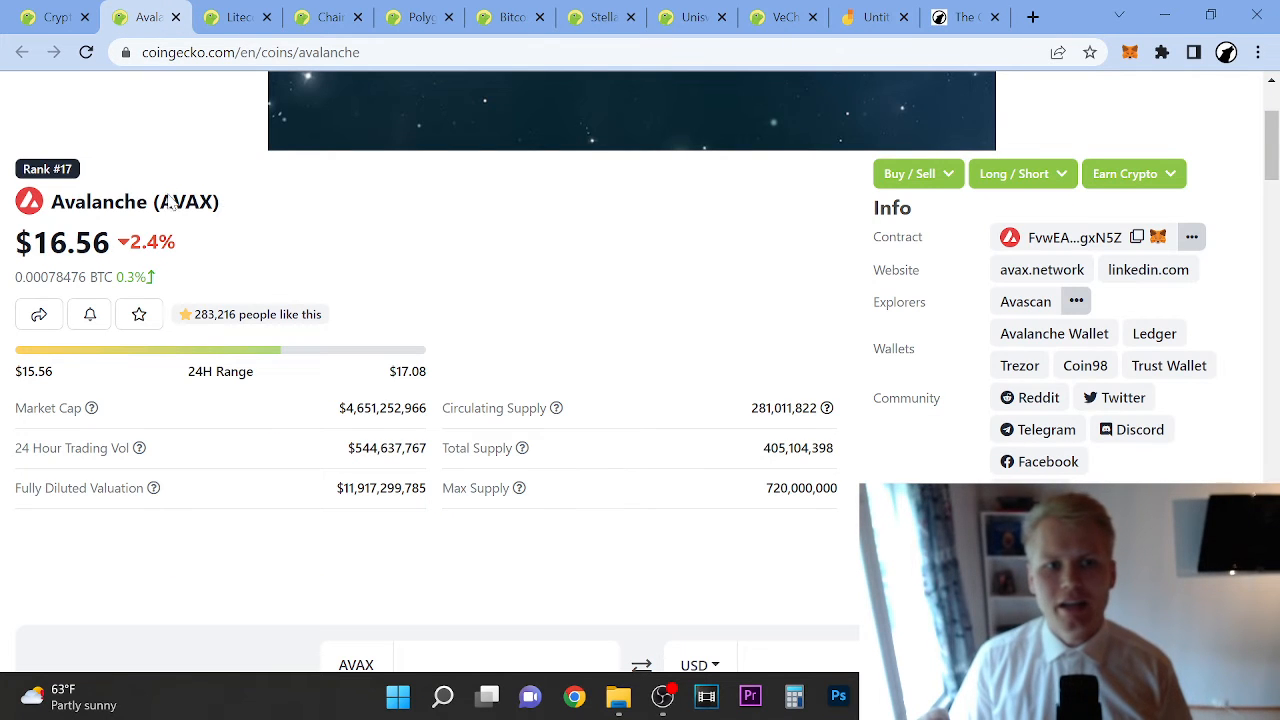
double_click(134, 201)
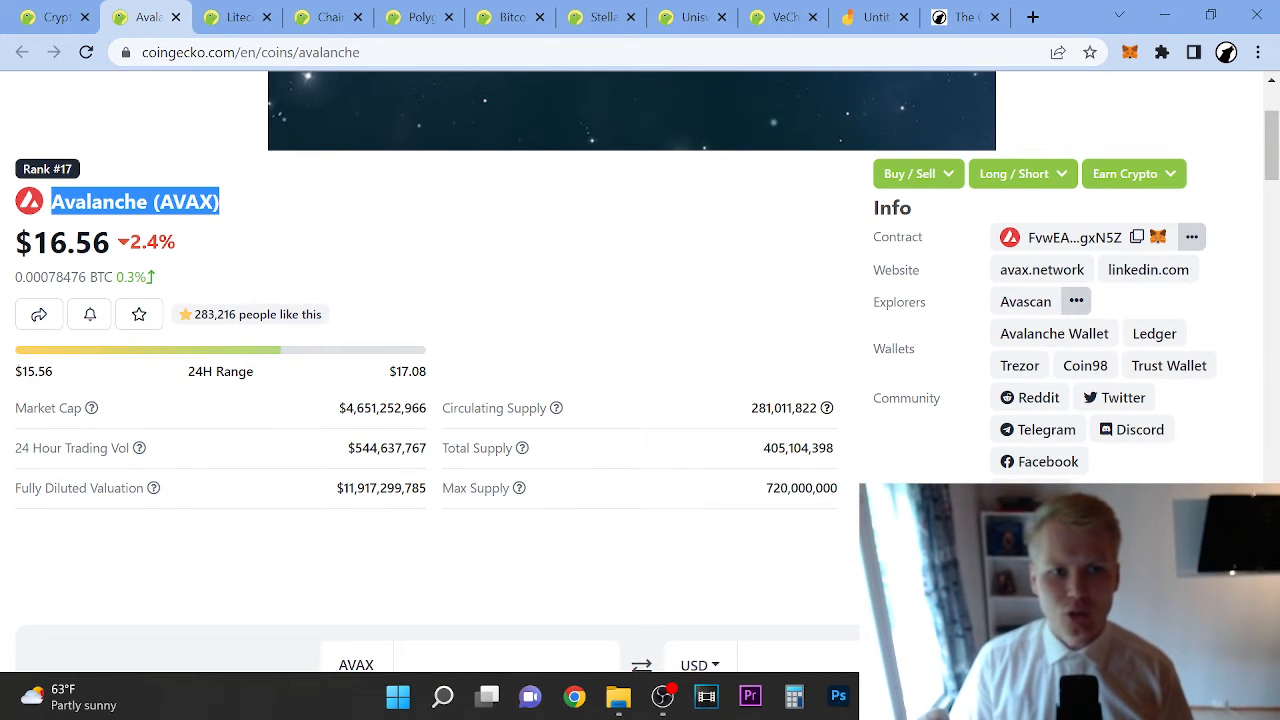
scroll(down, 3)
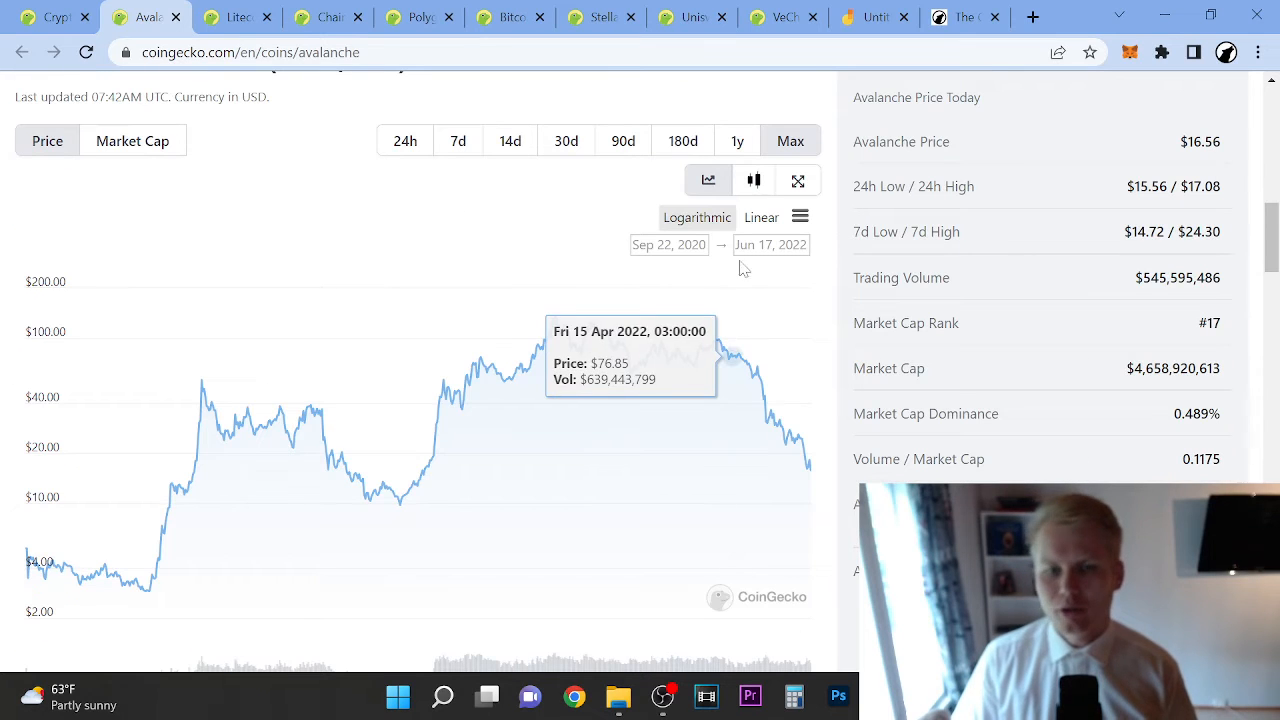
mouse_move(1018, 277)
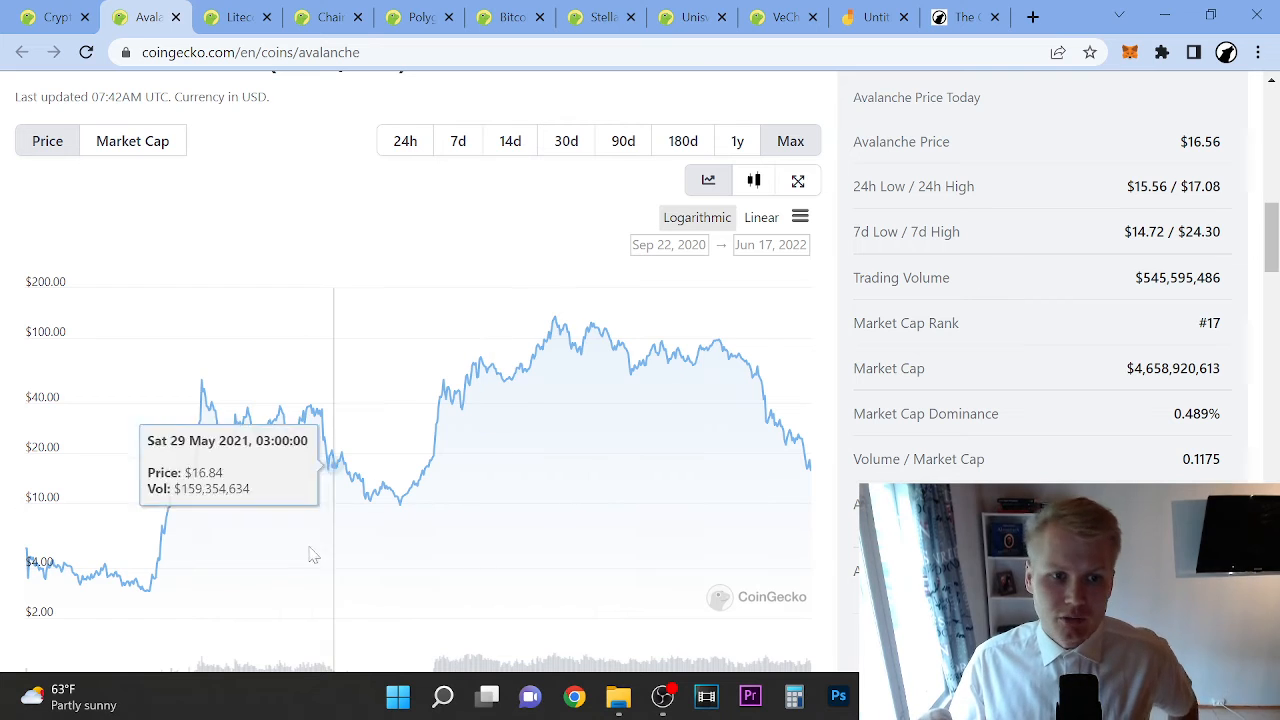
mouse_move(35, 543)
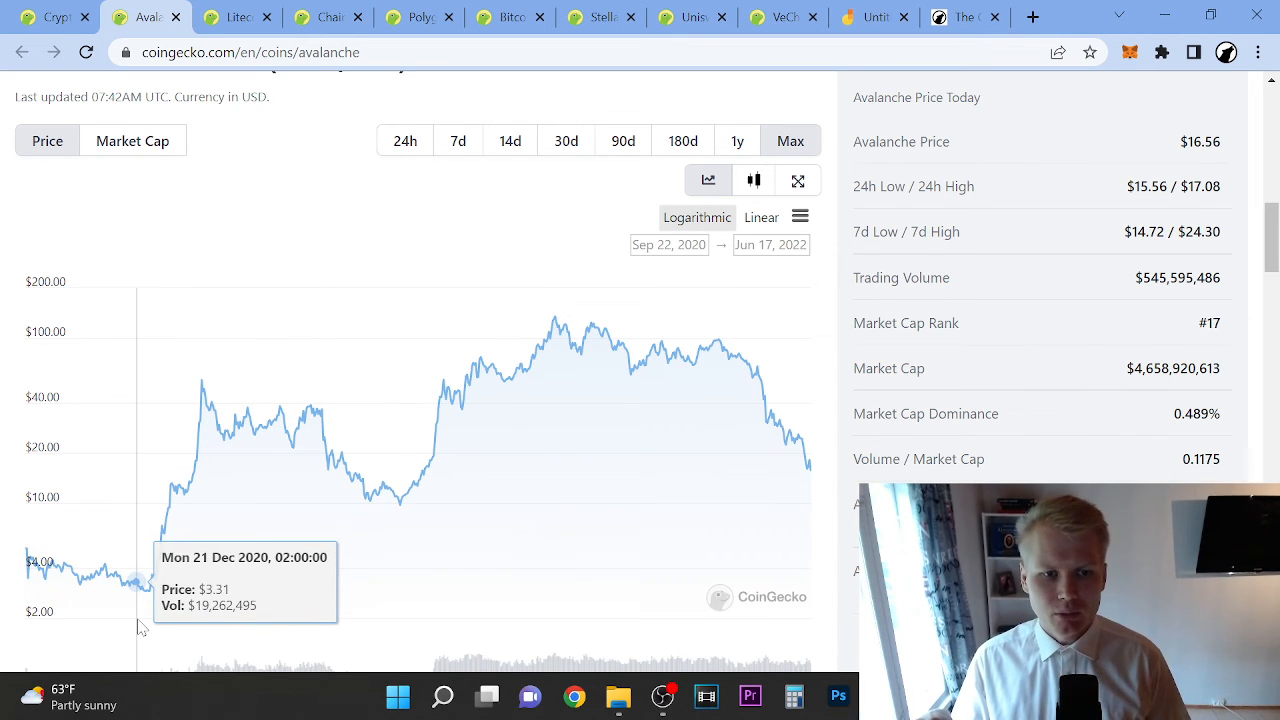
mouse_move(15, 590)
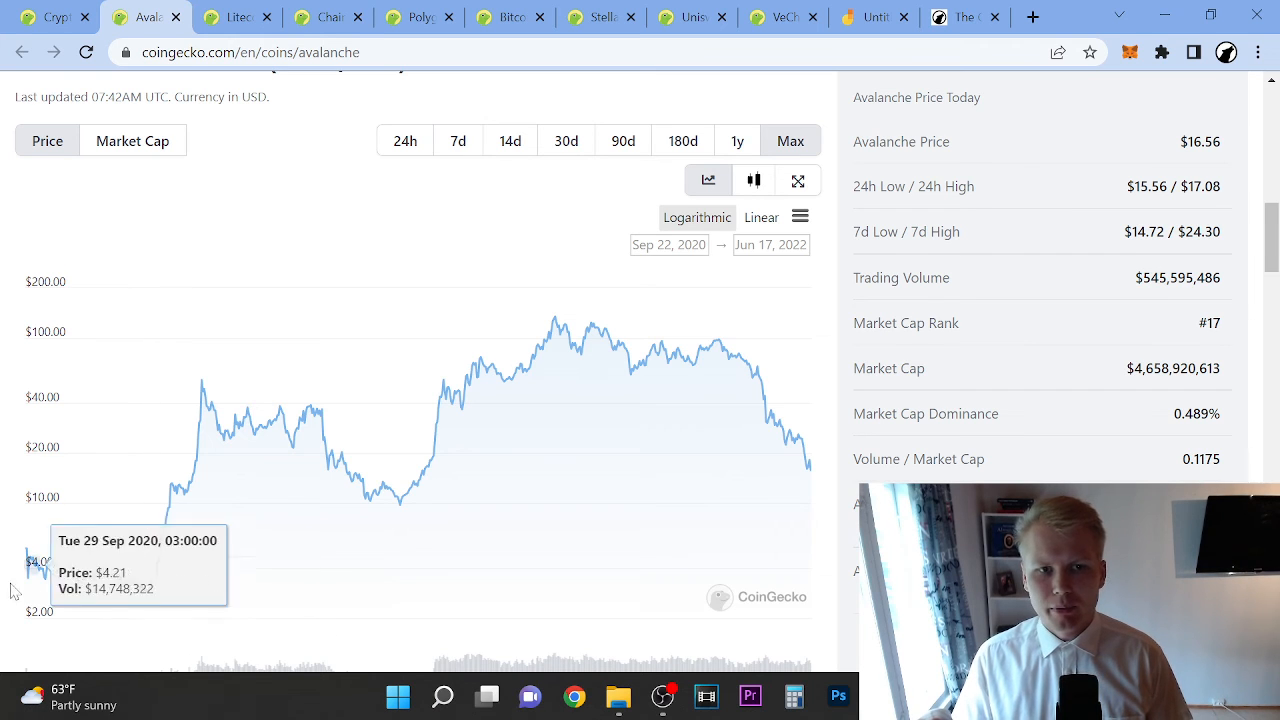